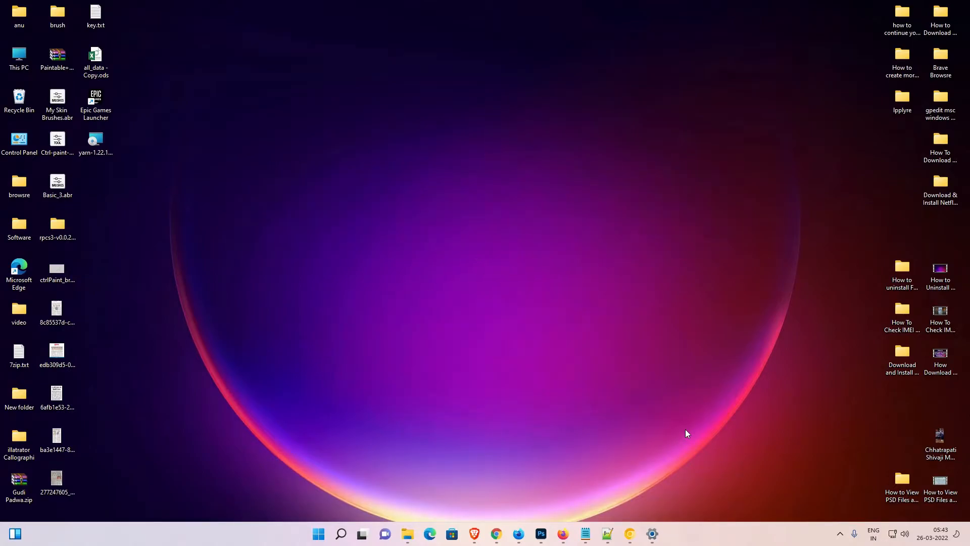
{"action": "mouse_move", "coordinate": [657, 434]}
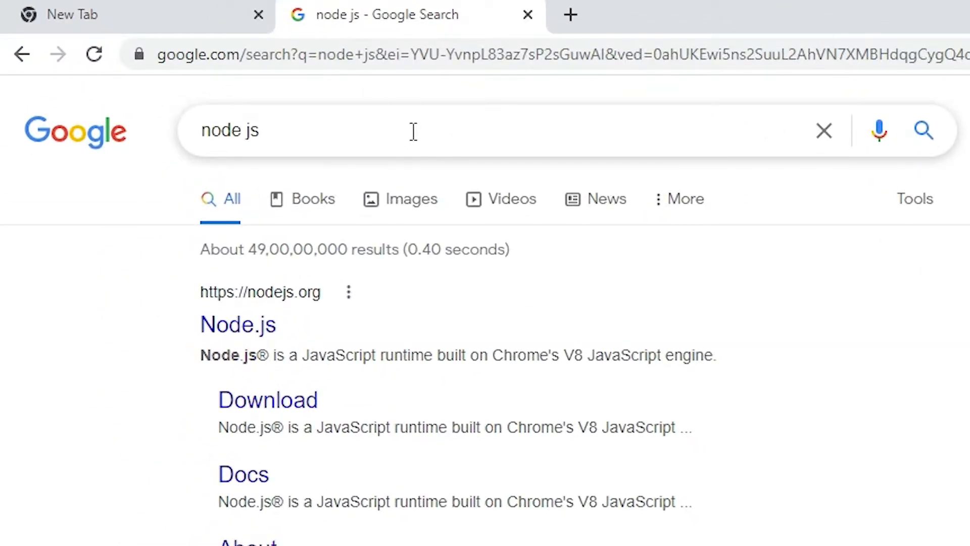
Search Google for 'node js' and open the official Node.js result in a new tab
{"action": "left_click", "coordinate": [410, 130]}
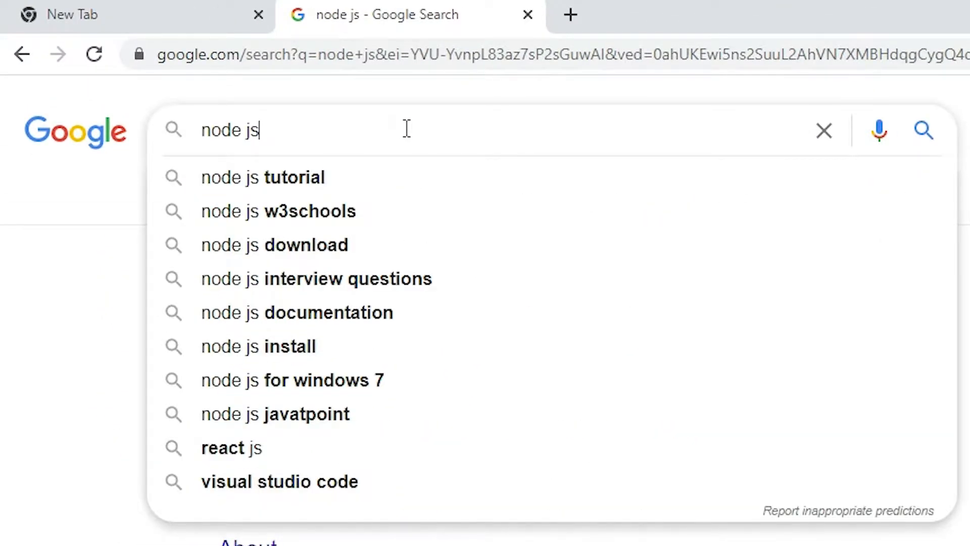
{"action": "key", "text": "Enter"}
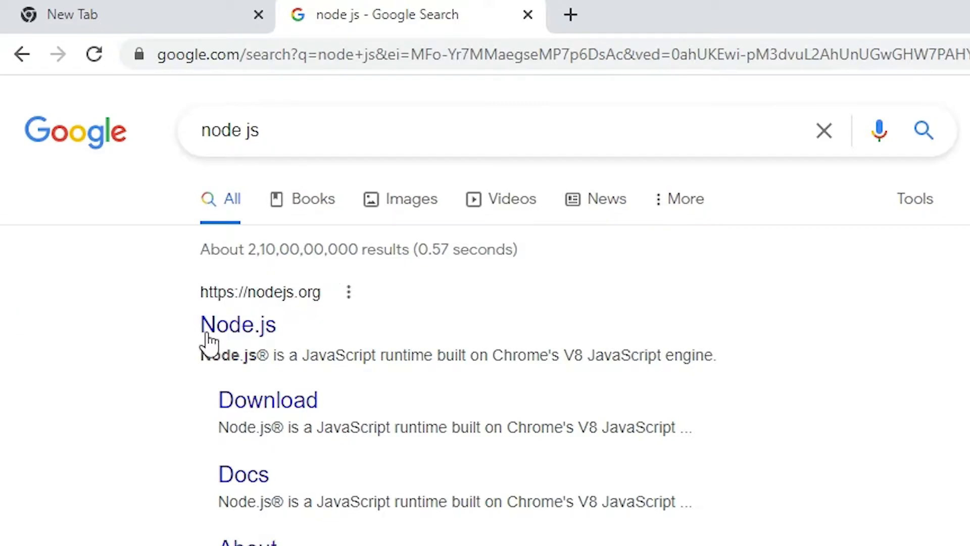
{"action": "right_click", "coordinate": [239, 323]}
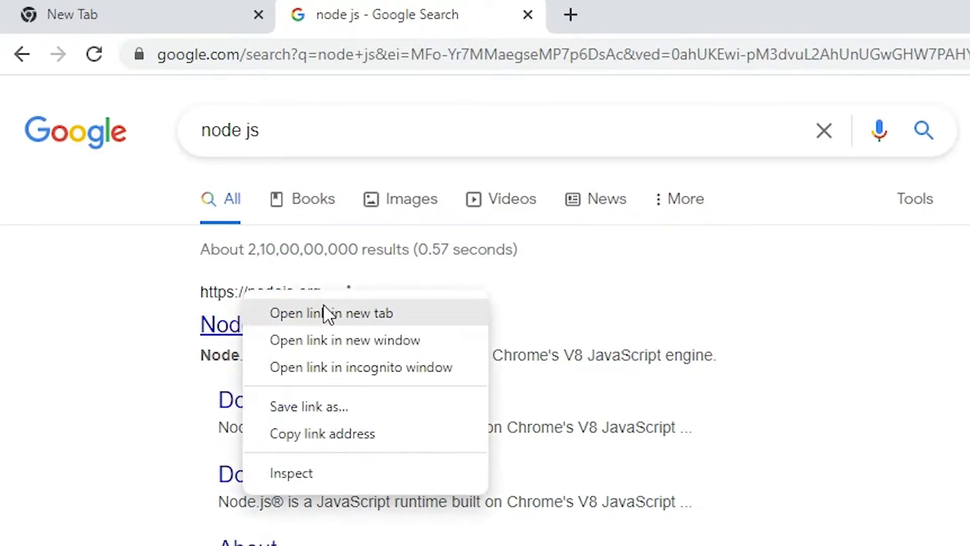
{"action": "left_click", "coordinate": [331, 313]}
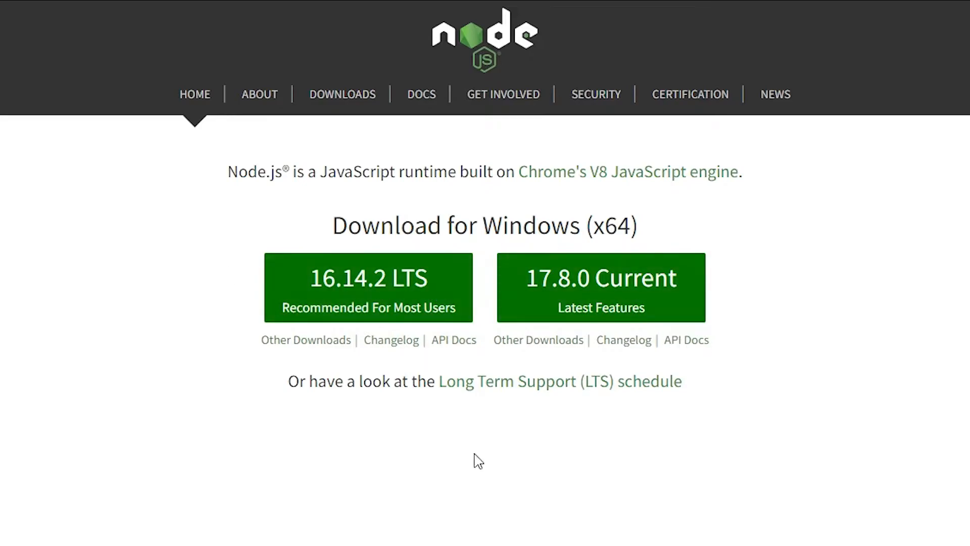
{"action": "mouse_move", "coordinate": [396, 350]}
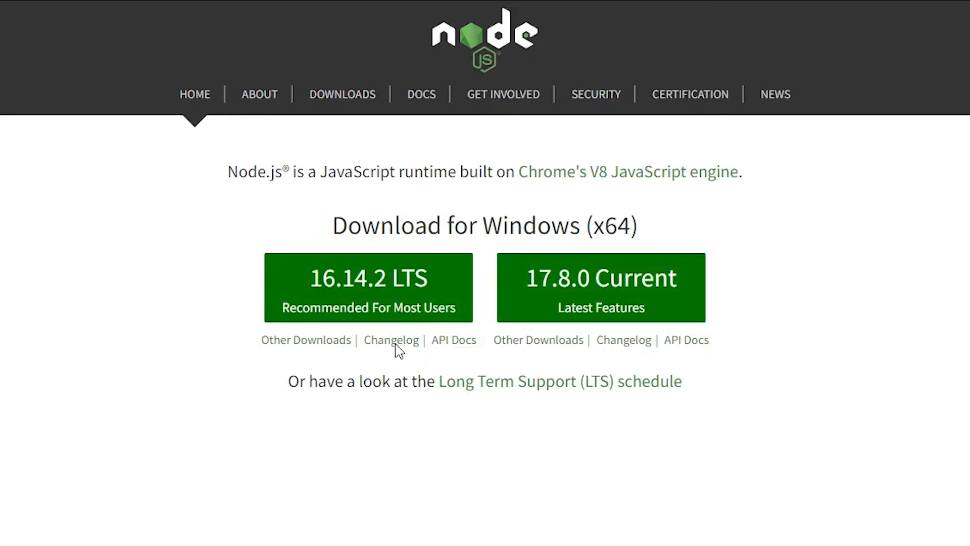
{"action": "mouse_move", "coordinate": [6, 318]}
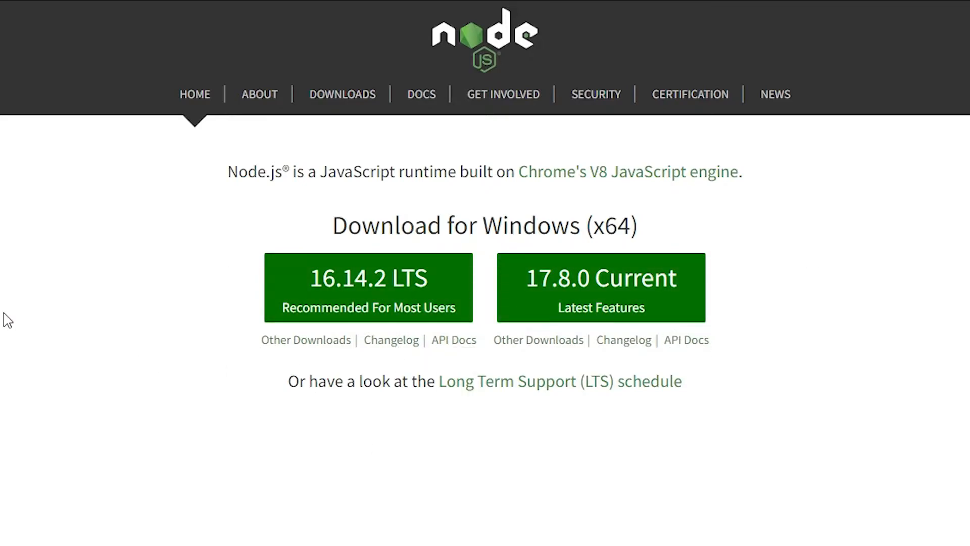
{"action": "mouse_move", "coordinate": [618, 315]}
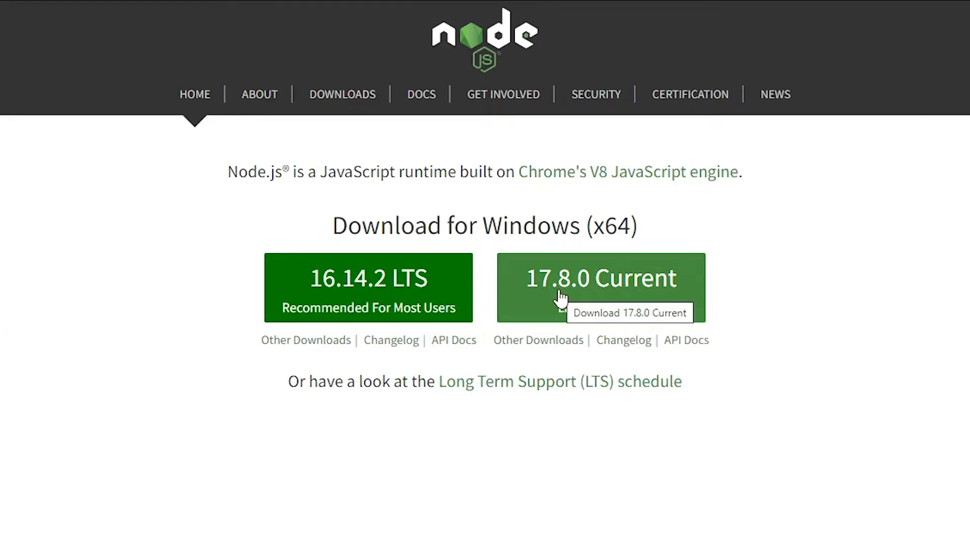
{"action": "mouse_move", "coordinate": [604, 301]}
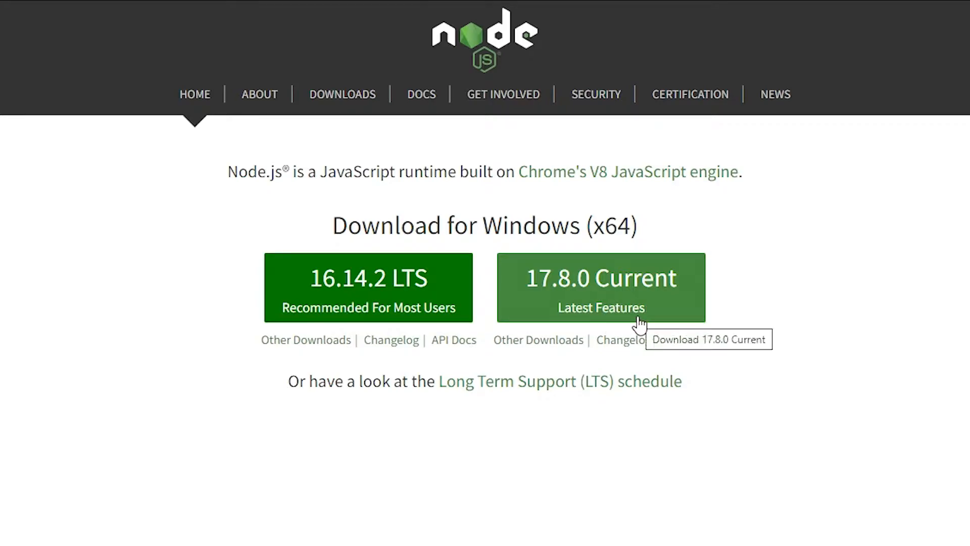
{"action": "mouse_move", "coordinate": [600, 295]}
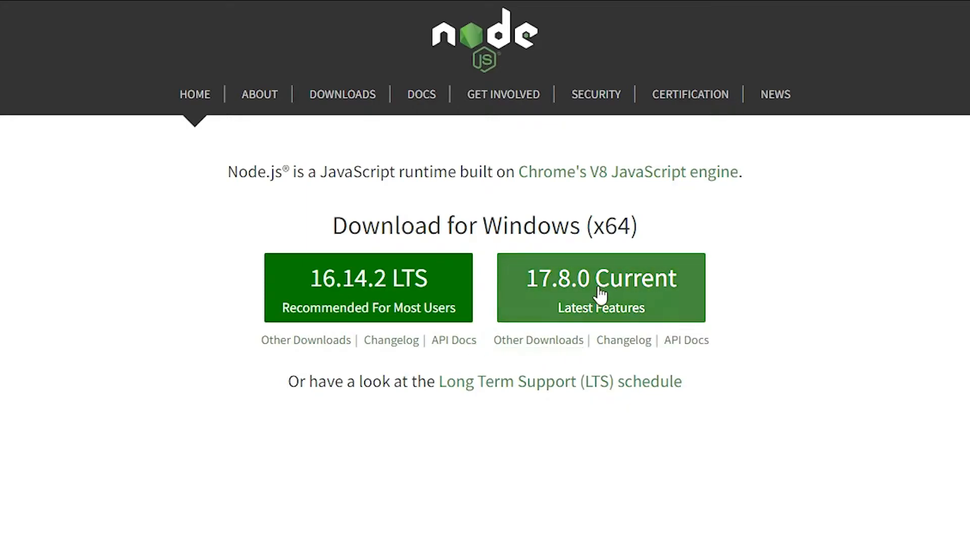
{"action": "mouse_move", "coordinate": [592, 295]}
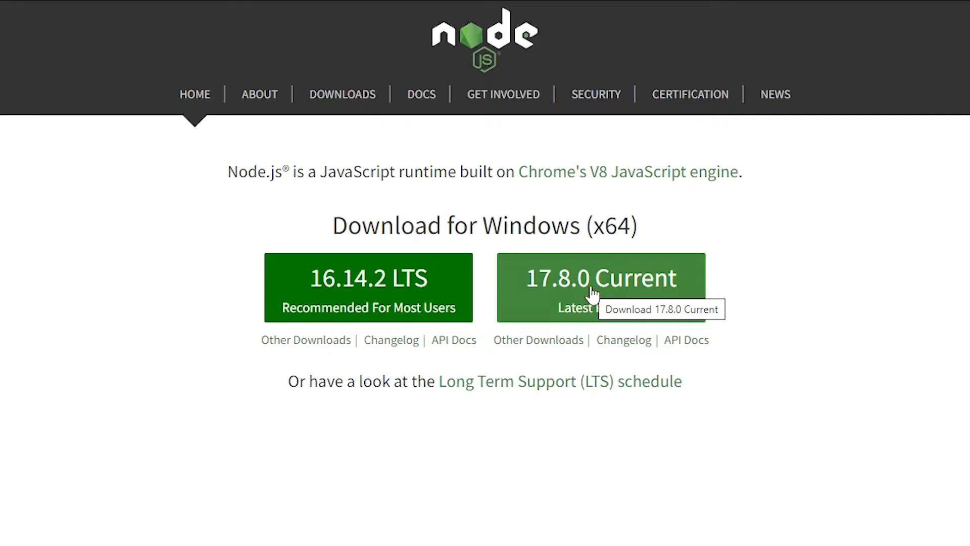
{"action": "mouse_move", "coordinate": [536, 347]}
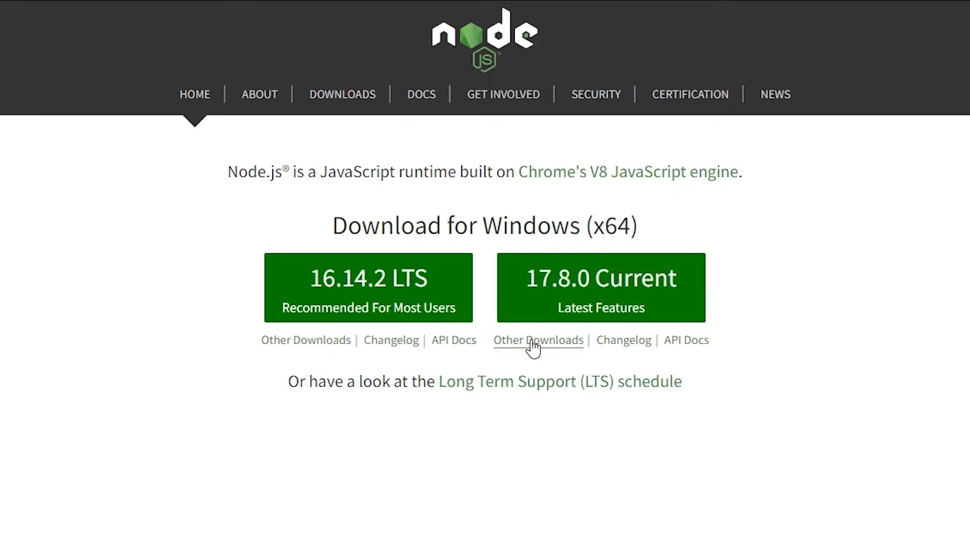
{"action": "mouse_move", "coordinate": [586, 298]}
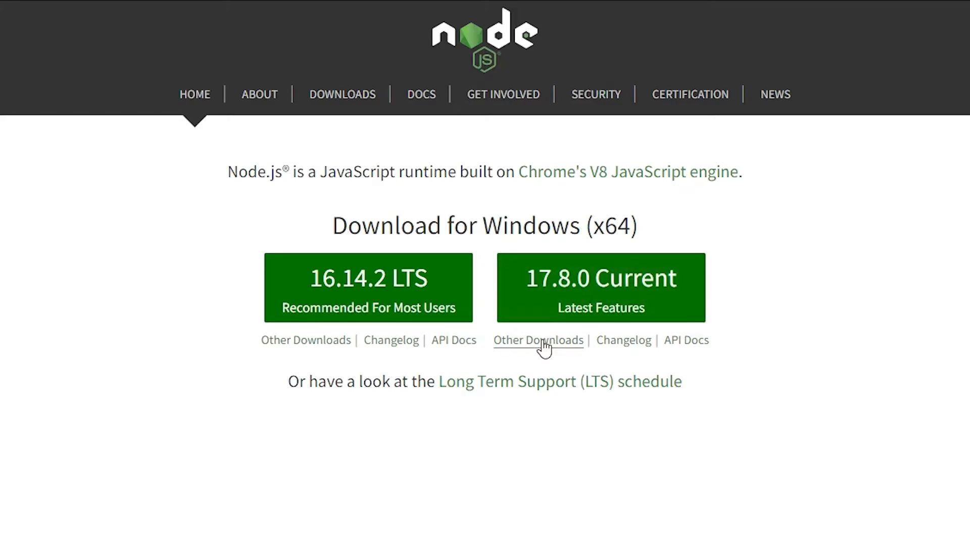
From Other Downloads for 17.8.0 Current, download the 64-bit Windows installer node-v17.8.0-x64.msi
{"action": "left_click", "coordinate": [538, 340]}
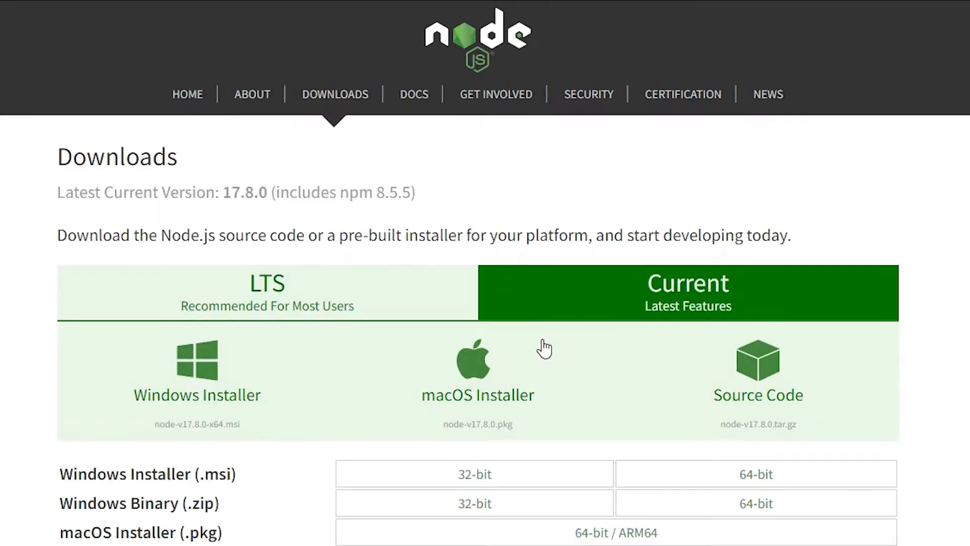
{"action": "scroll", "scroll_direction": "down", "scroll_amount": 3}
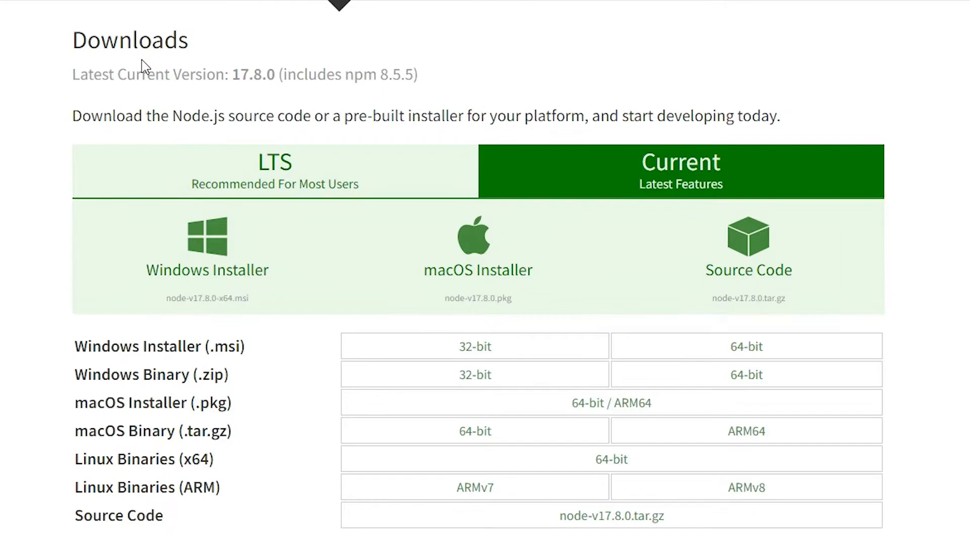
{"action": "mouse_move", "coordinate": [524, 276]}
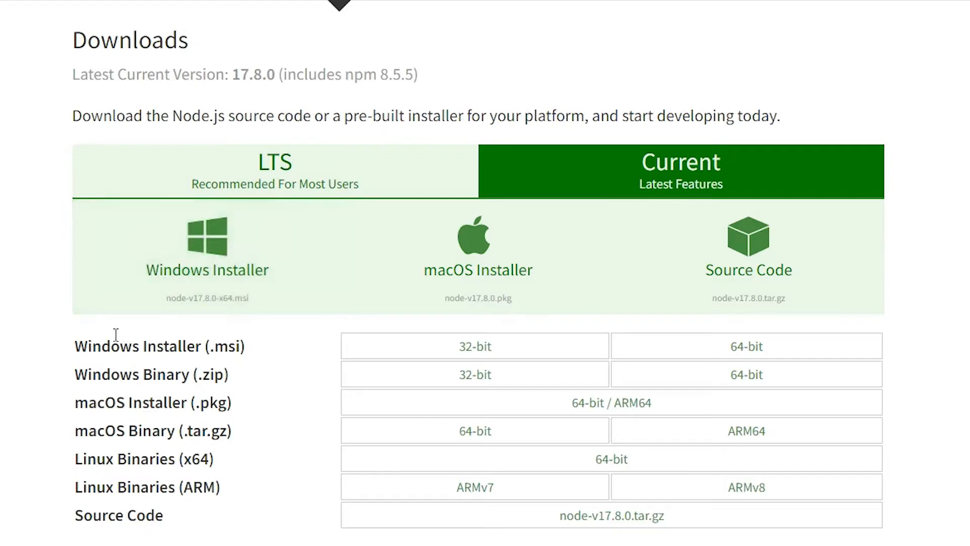
{"action": "mouse_move", "coordinate": [503, 350]}
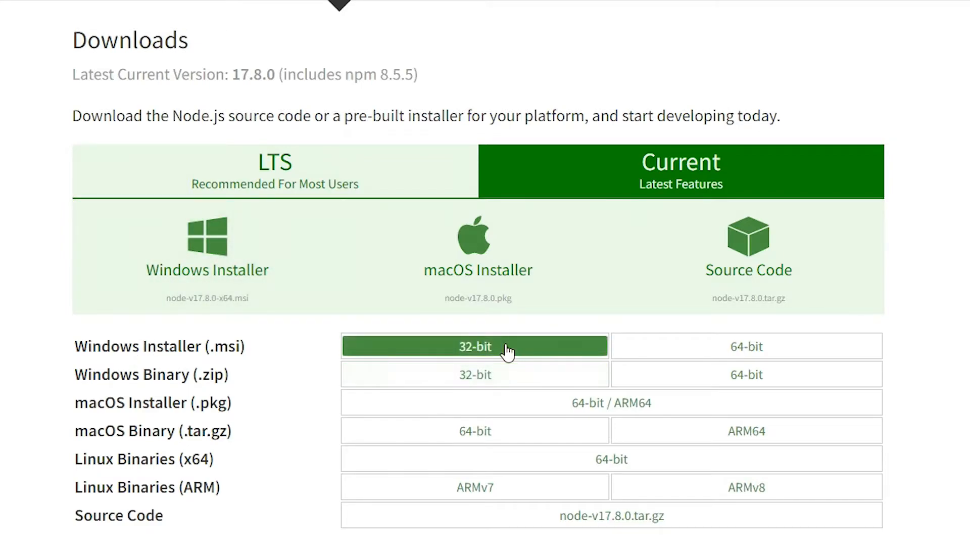
{"action": "left_click", "coordinate": [746, 345]}
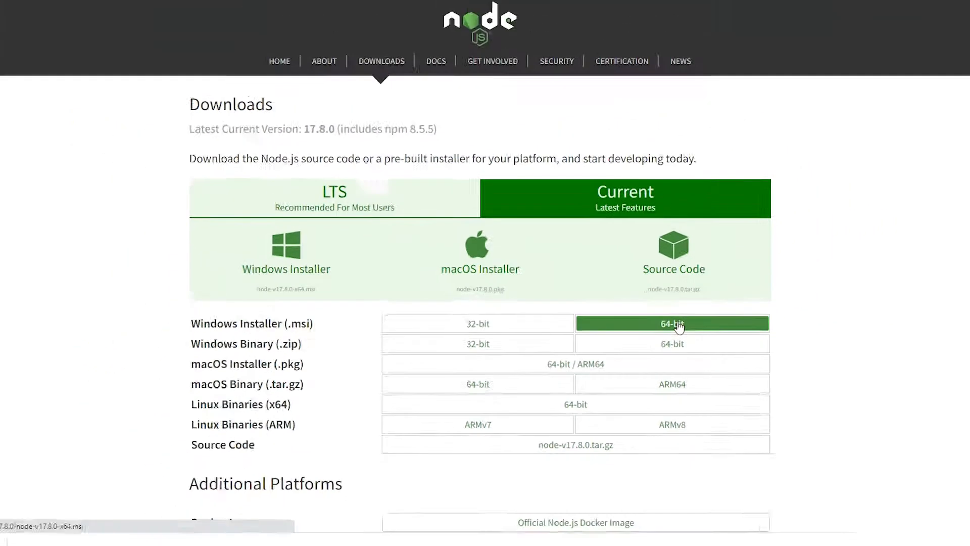
{"action": "left_click", "coordinate": [672, 323]}
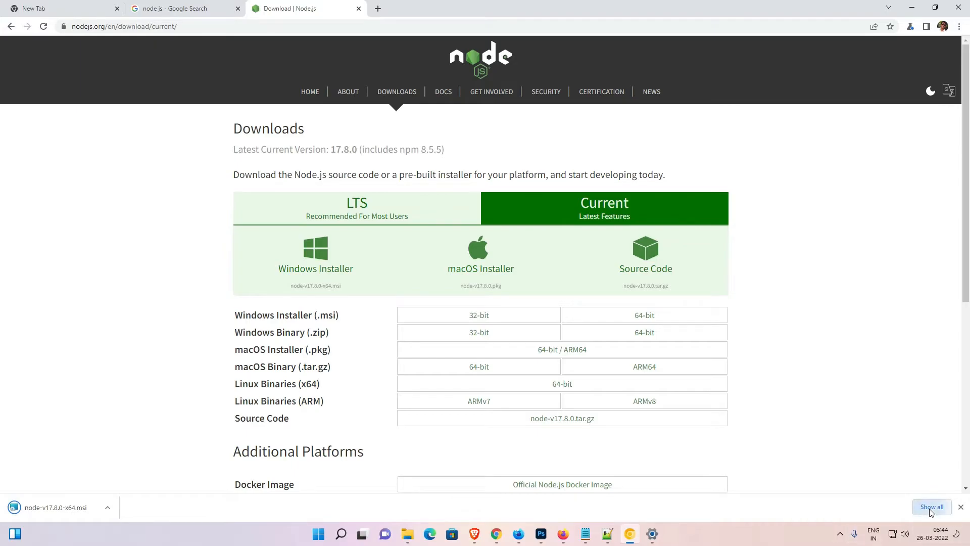
Show node-v17.8.0-x64.msi in its Downloads folder and move it onto the desktop
{"action": "left_click", "coordinate": [932, 506]}
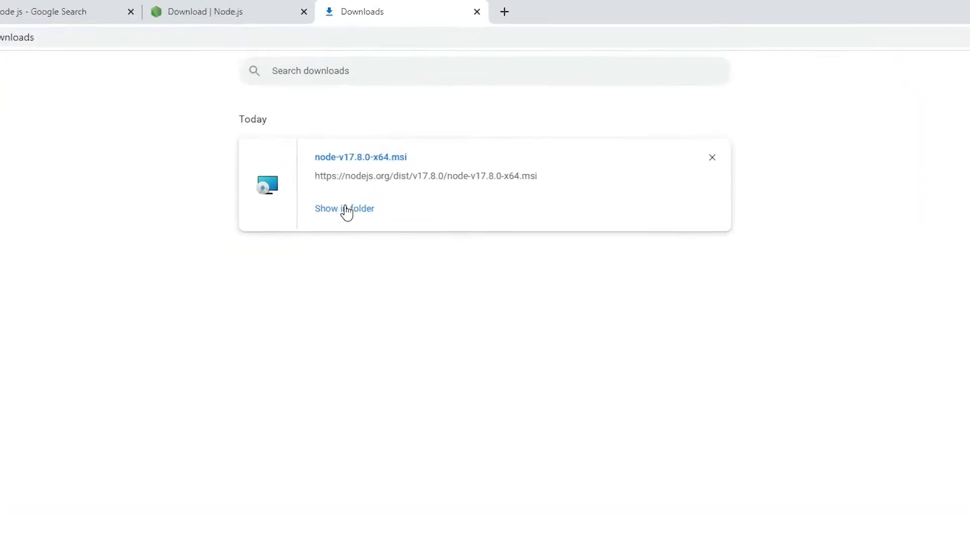
{"action": "left_click", "coordinate": [344, 208]}
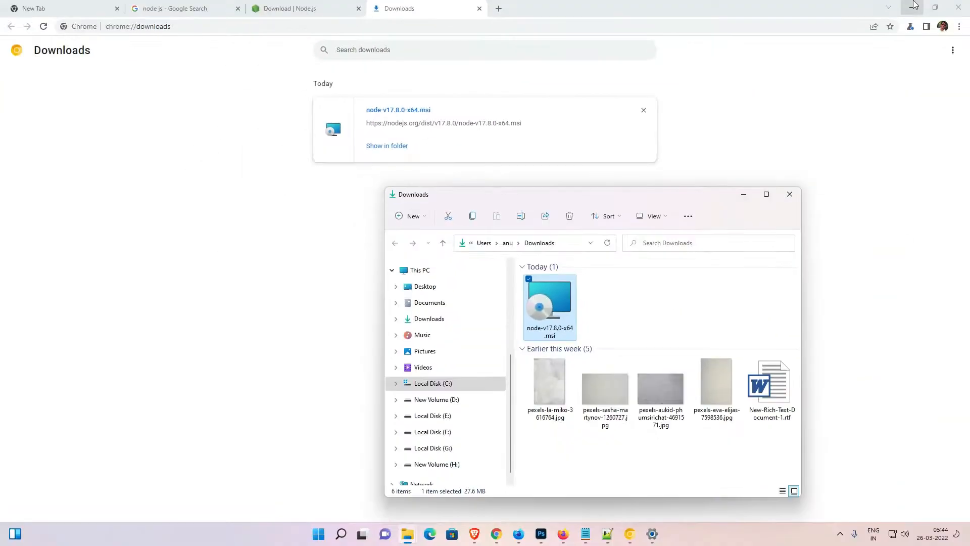
{"action": "left_click_drag", "start_coordinate": [548, 306], "coordinate": [184, 257]}
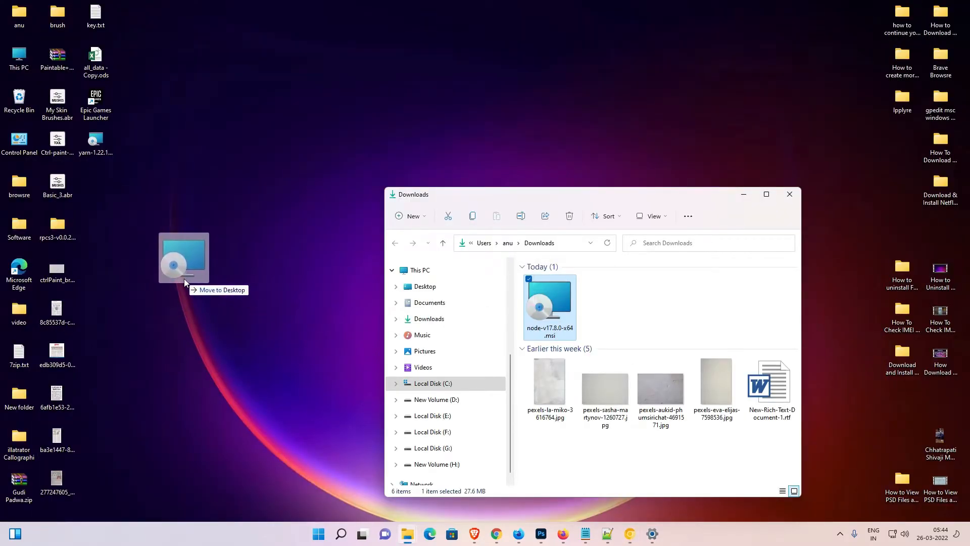
{"action": "left_click_drag", "start_coordinate": [549, 303], "coordinate": [171, 266]}
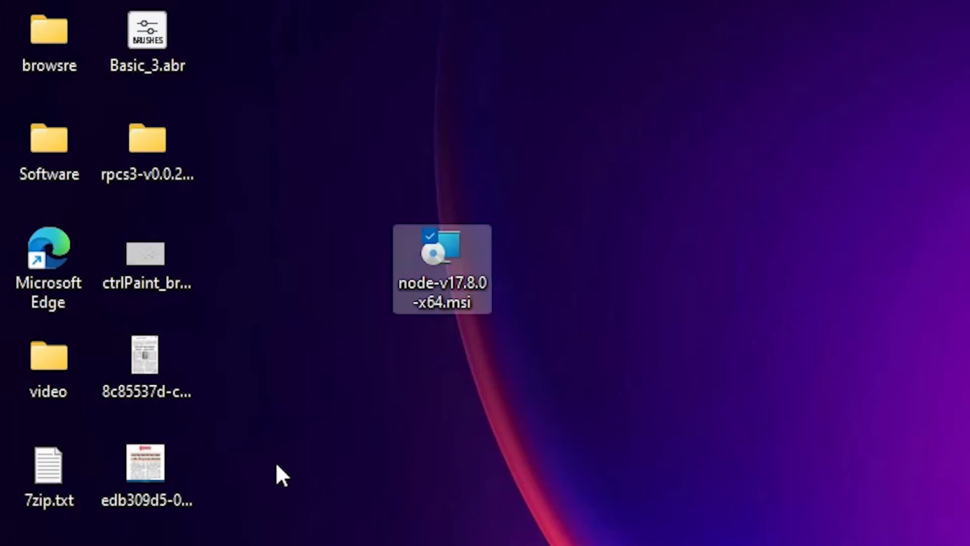
{"action": "mouse_move", "coordinate": [461, 295]}
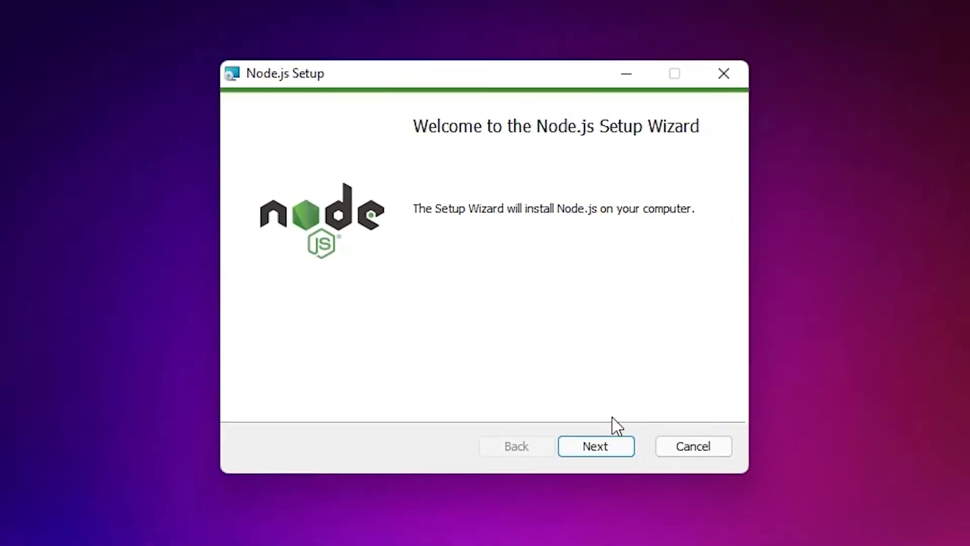
Accept the license terms and keep the default install folder C:\Program Files\nodejs\
{"action": "left_click", "coordinate": [596, 446]}
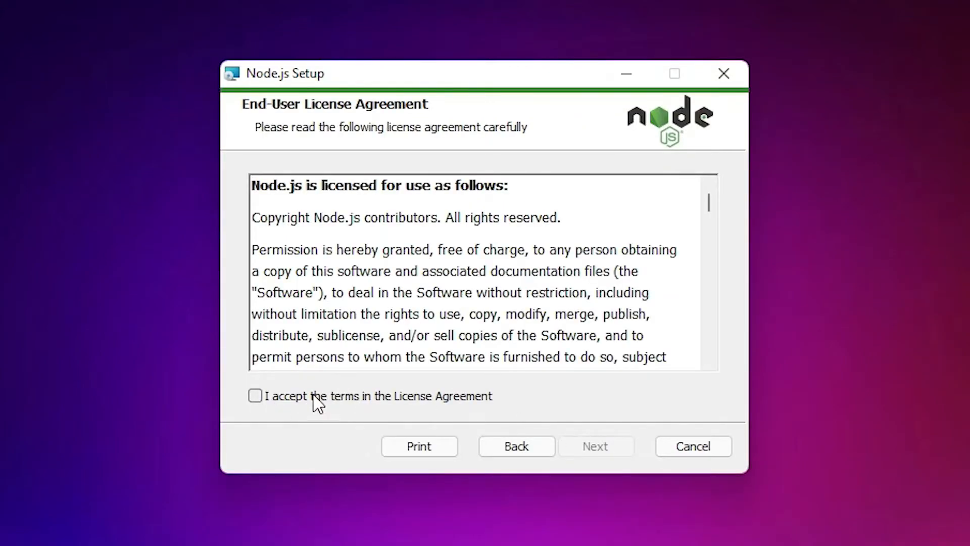
{"action": "left_click", "coordinate": [256, 396]}
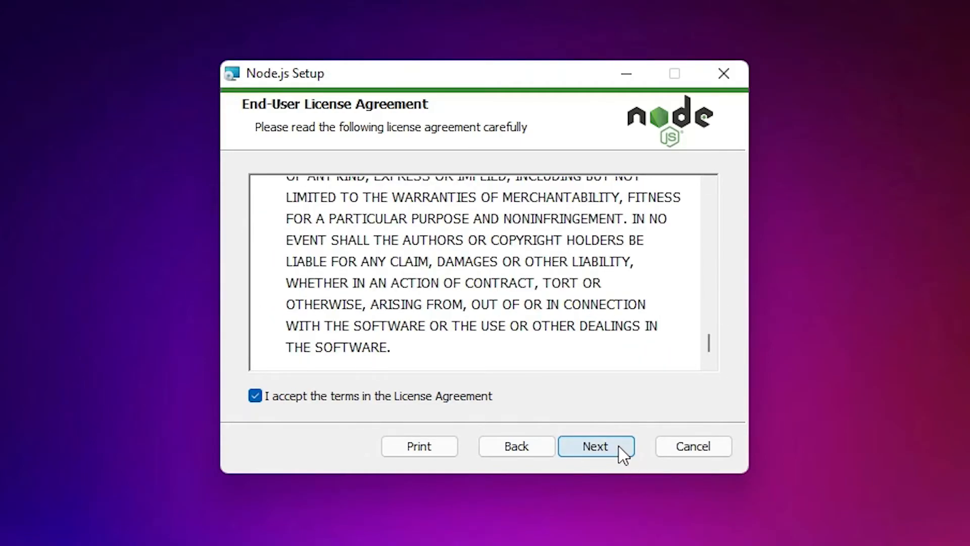
{"action": "left_click", "coordinate": [596, 447]}
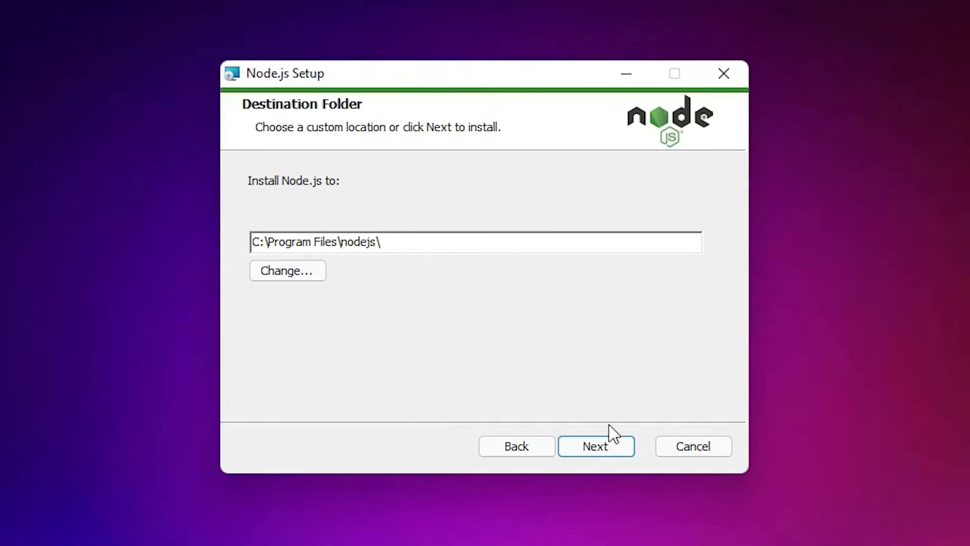
{"action": "left_click", "coordinate": [597, 447]}
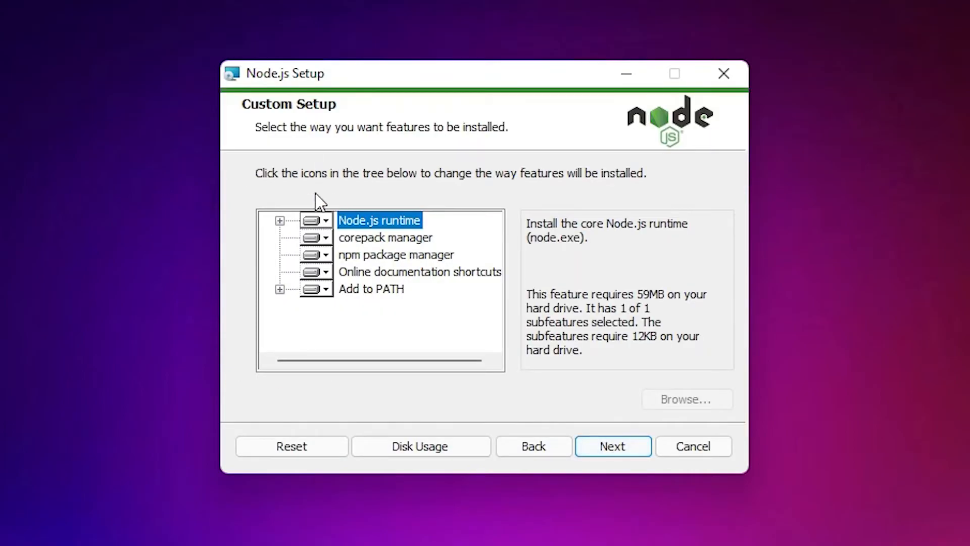
Keep default features, skip native module tools, install Node.js and finish the wizard
{"action": "left_click", "coordinate": [613, 446]}
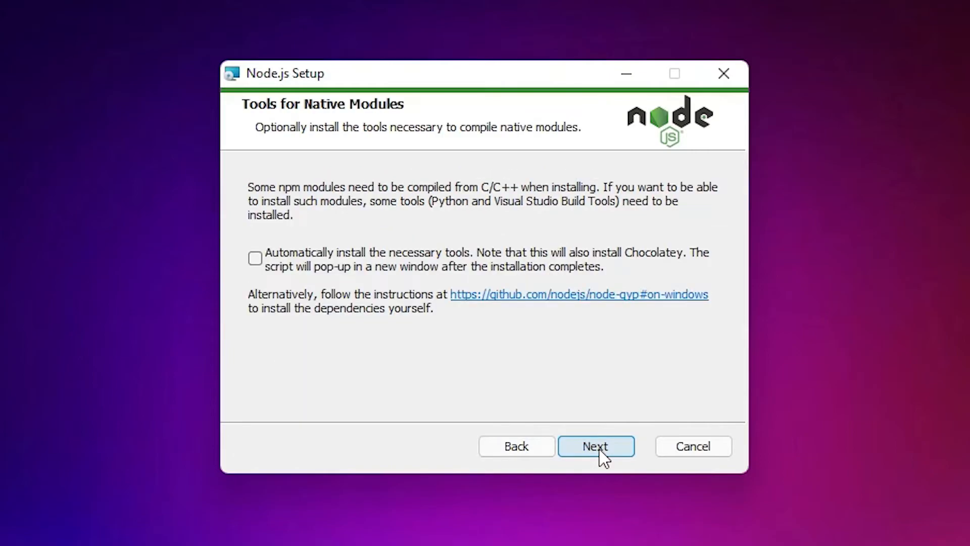
{"action": "mouse_move", "coordinate": [618, 472]}
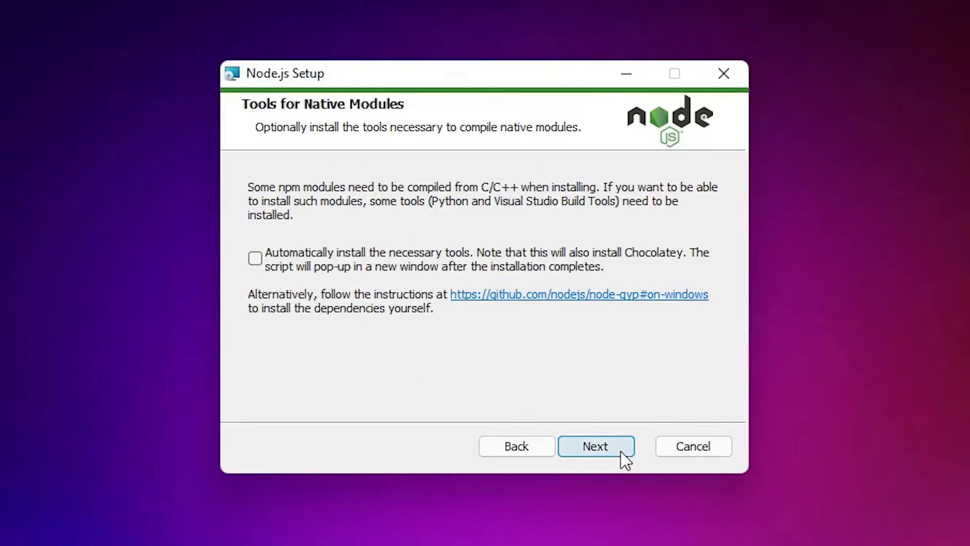
{"action": "left_click", "coordinate": [597, 446]}
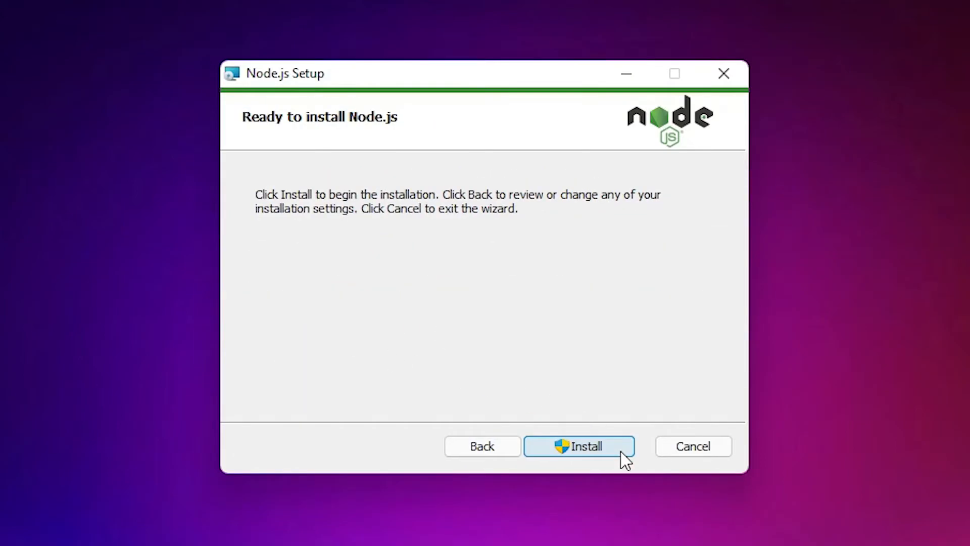
{"action": "left_click", "coordinate": [585, 447]}
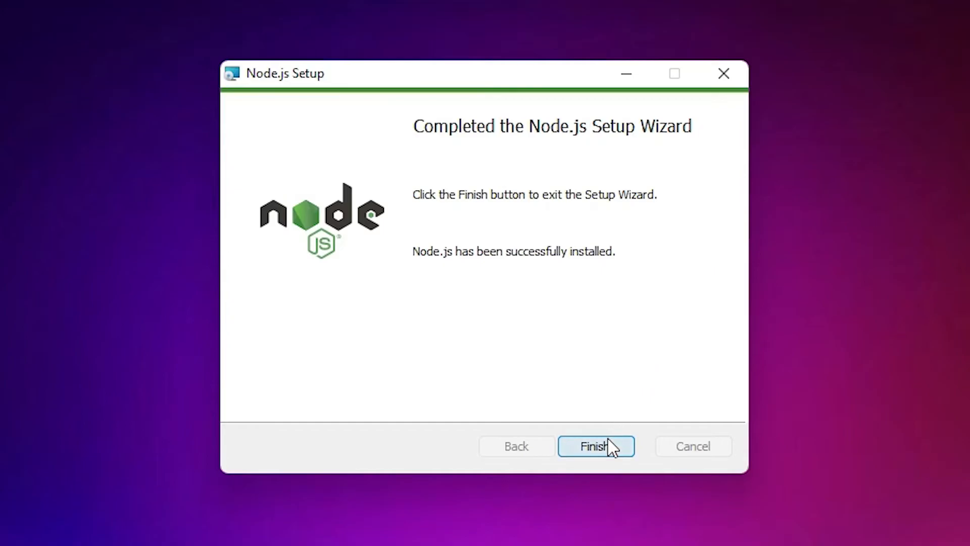
{"action": "left_click", "coordinate": [596, 446]}
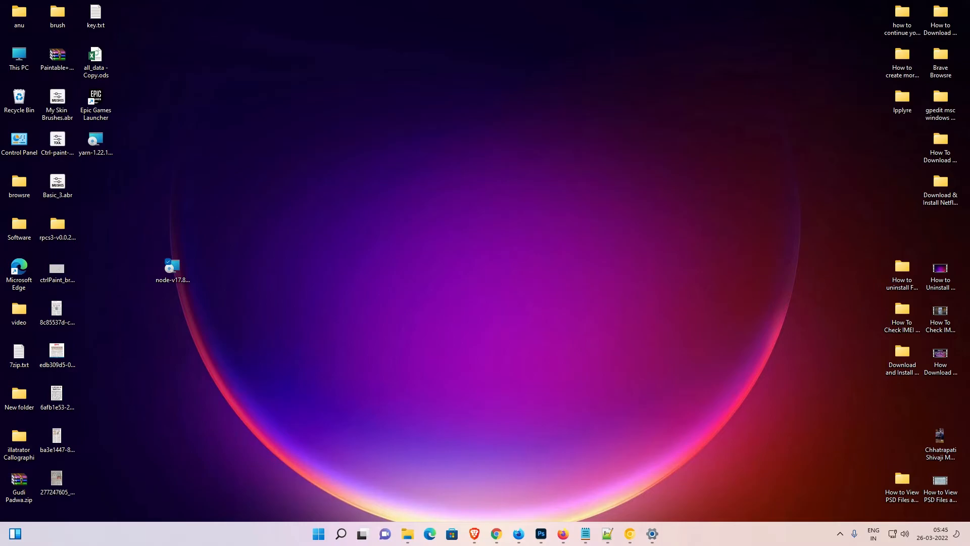
Launch Command Prompt via Start search 'cmd' and enter node --version
{"action": "left_click", "coordinate": [319, 533]}
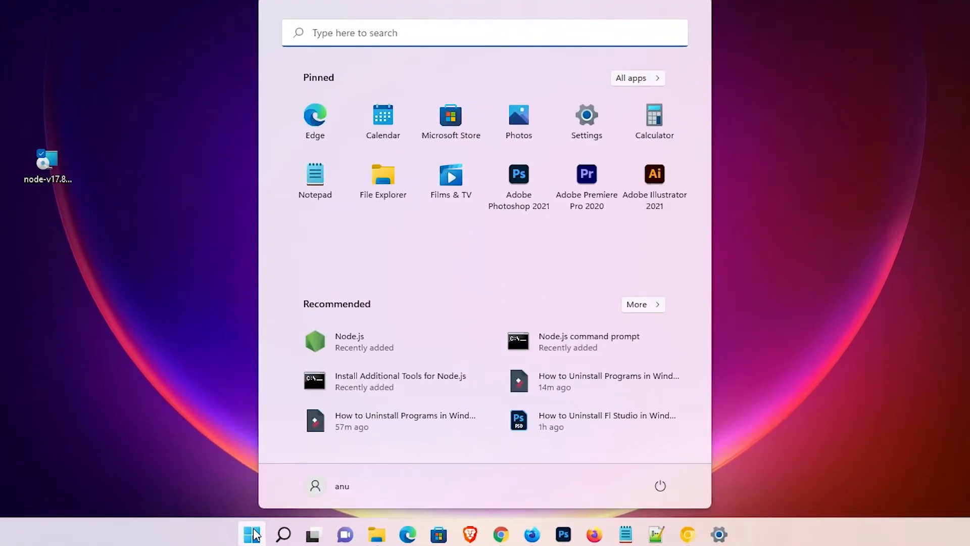
{"action": "type", "text": "cmd"}
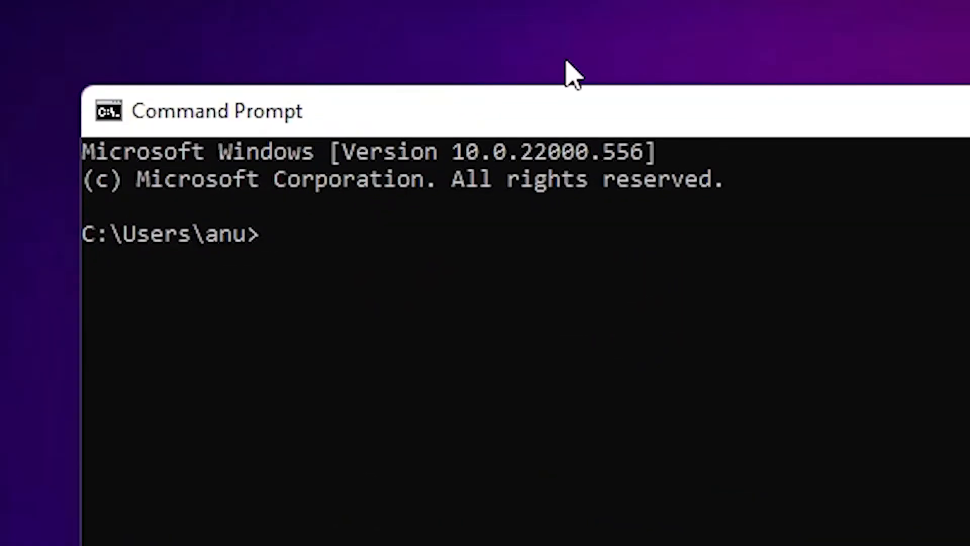
{"action": "type", "text": "n"}
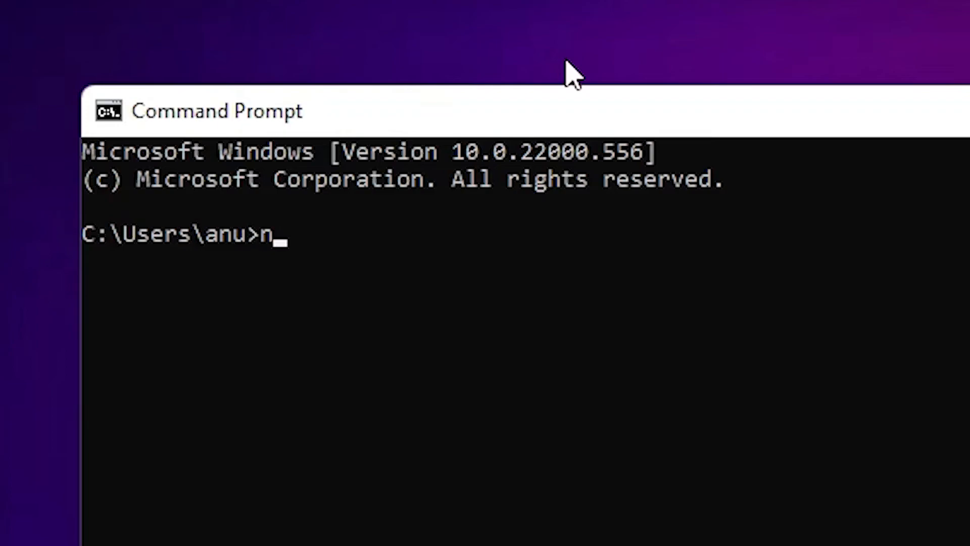
{"action": "type", "text": "ode --"}
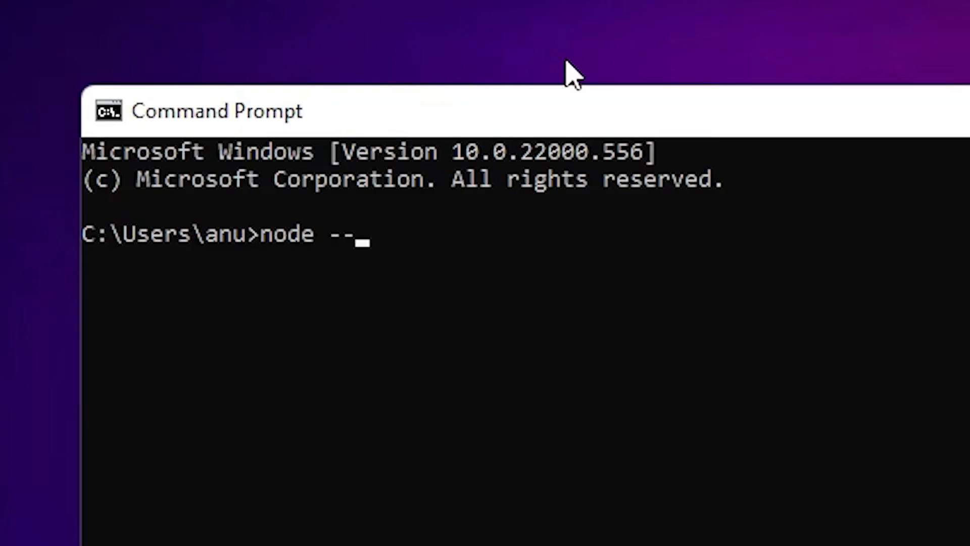
{"action": "type", "text": "vers"}
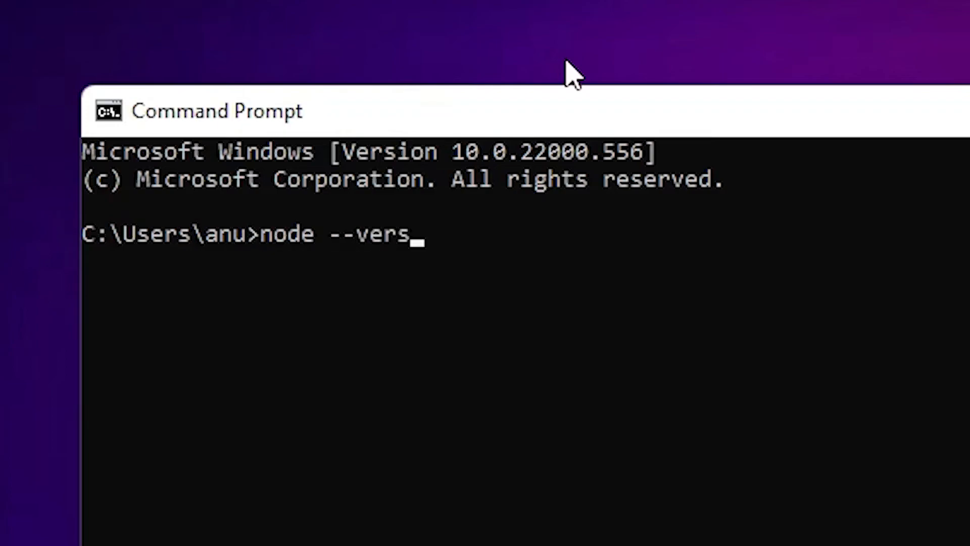
{"action": "type", "text": "ion"}
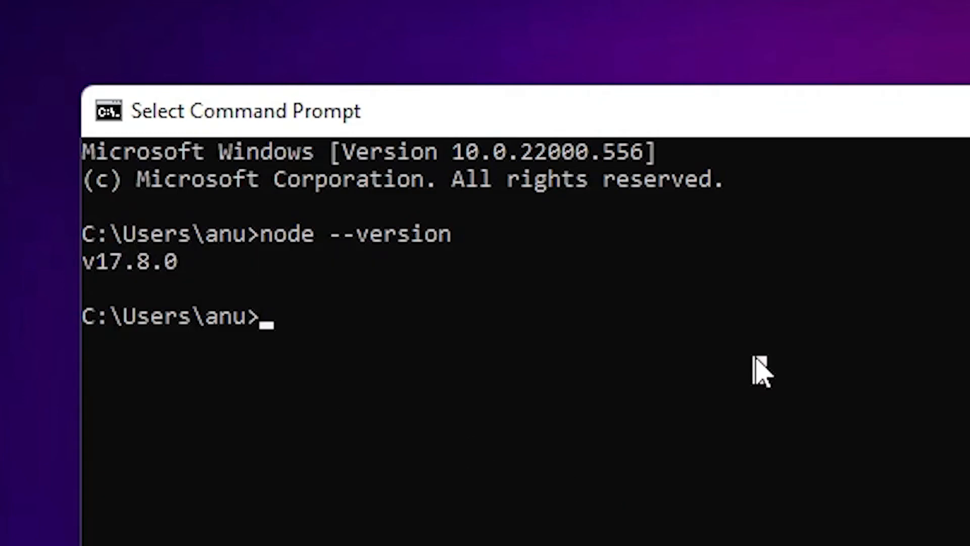
Run npm --version, which reports 8.5.5
{"action": "type", "text": "npm"}
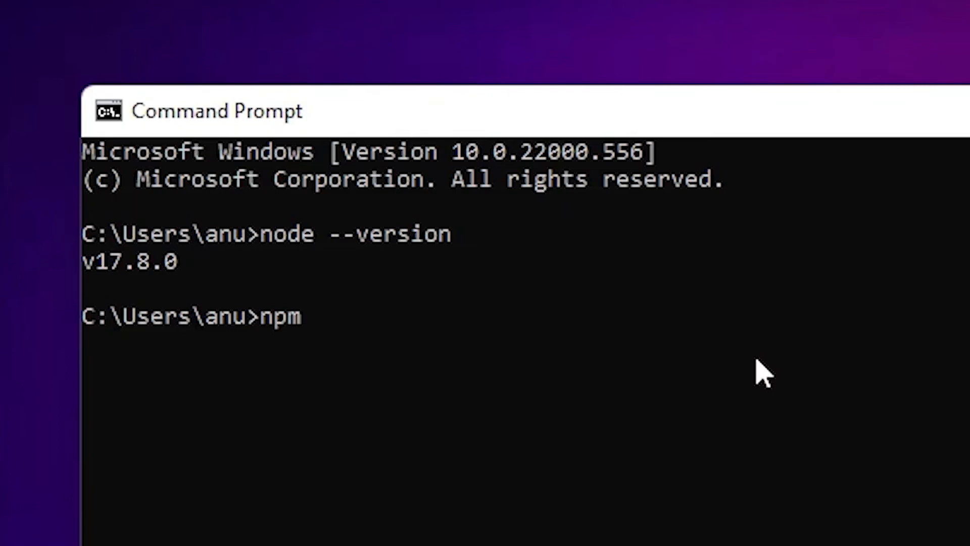
{"action": "type", "text": "--"}
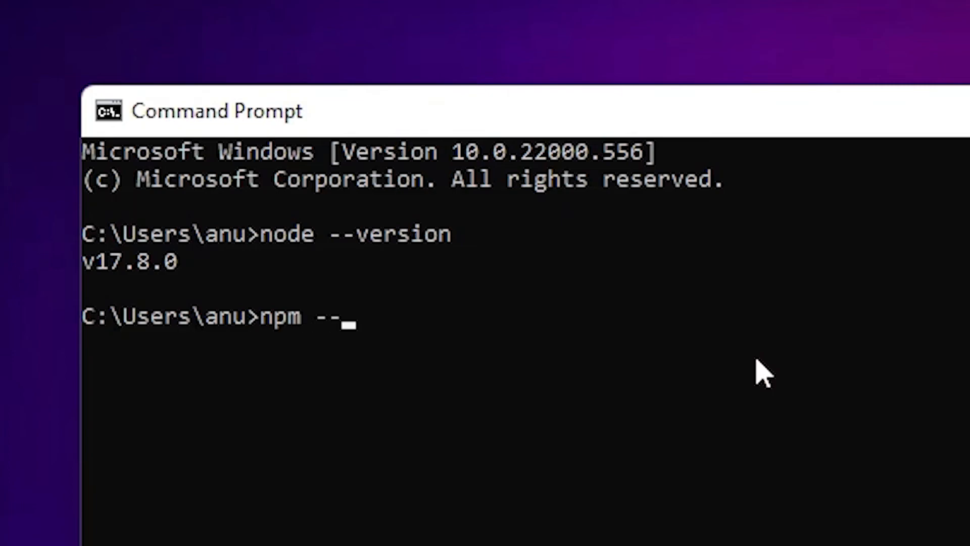
{"action": "type", "text": "version"}
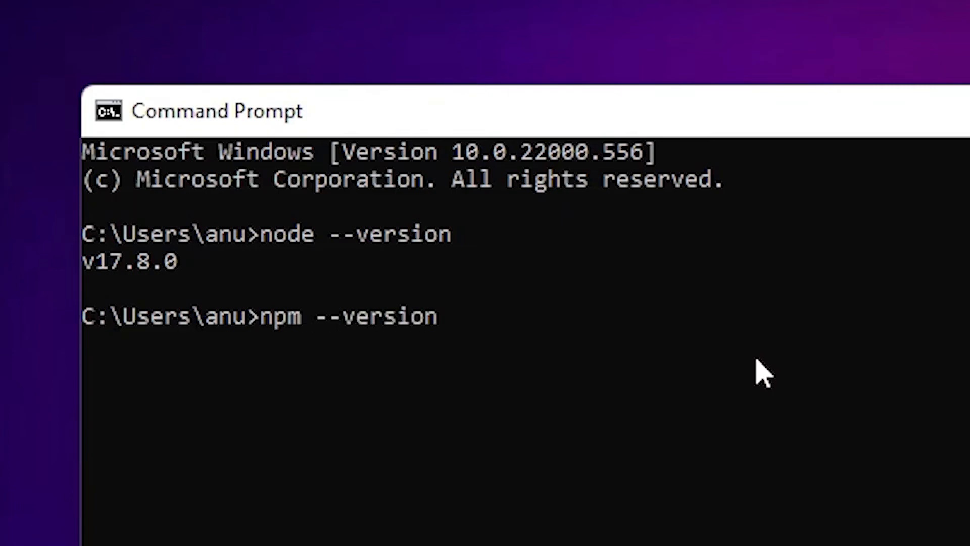
{"action": "key", "text": "Enter"}
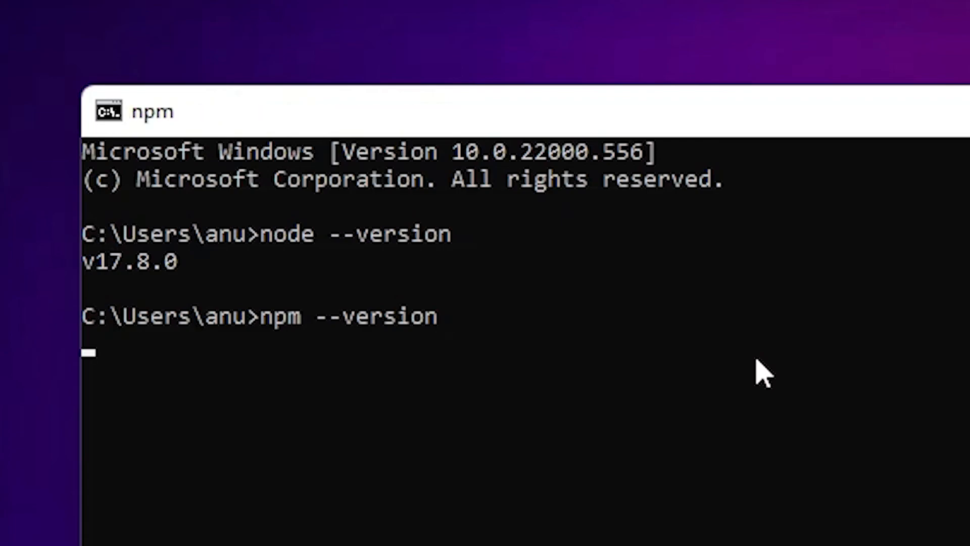
{"action": "key", "text": "Enter"}
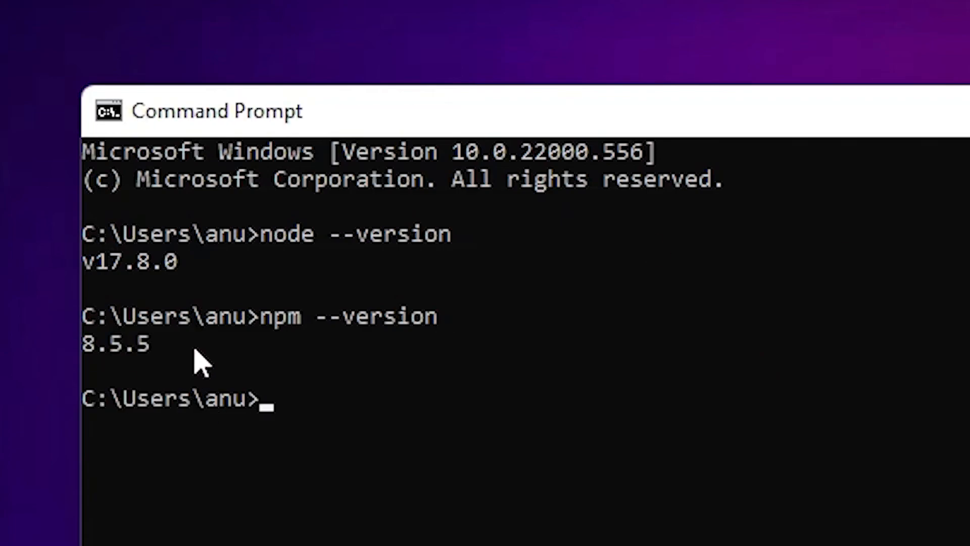